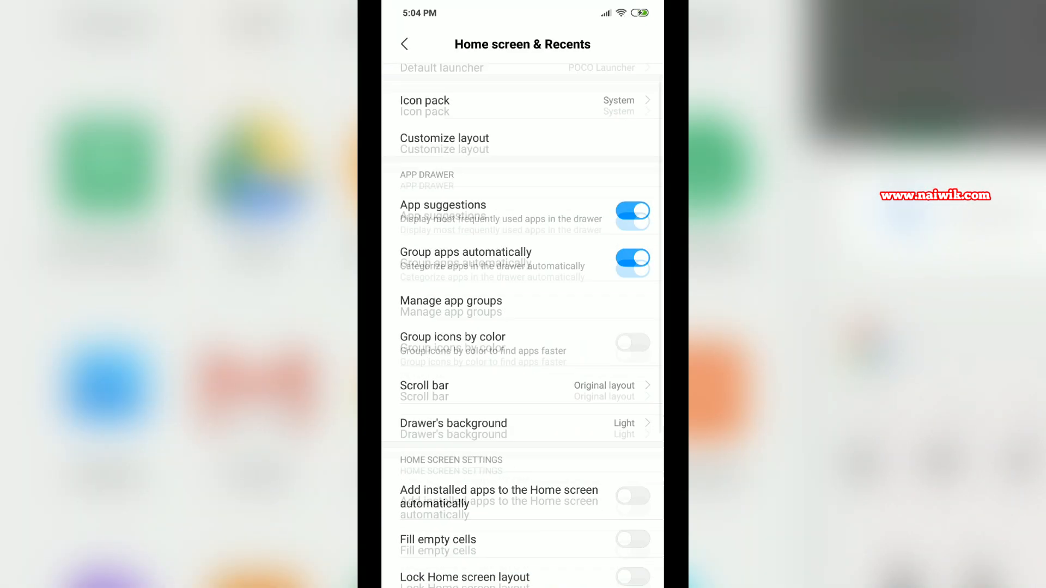
# Step: Open Drawer's background and preview Transparent, Light, Transparent, Dark, then Transparent again
pyautogui.scroll(-3)
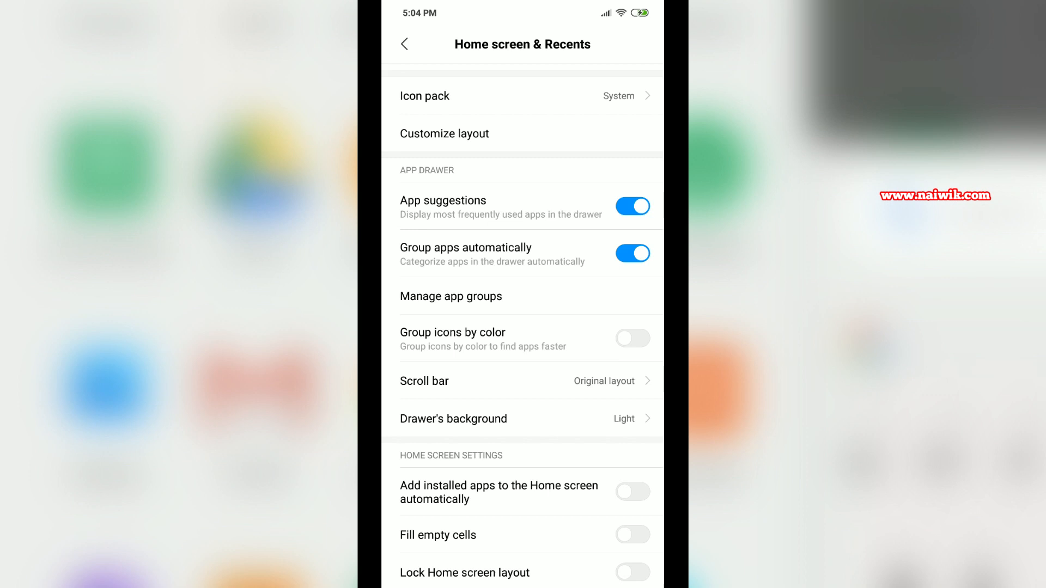
pyautogui.click(454, 419)
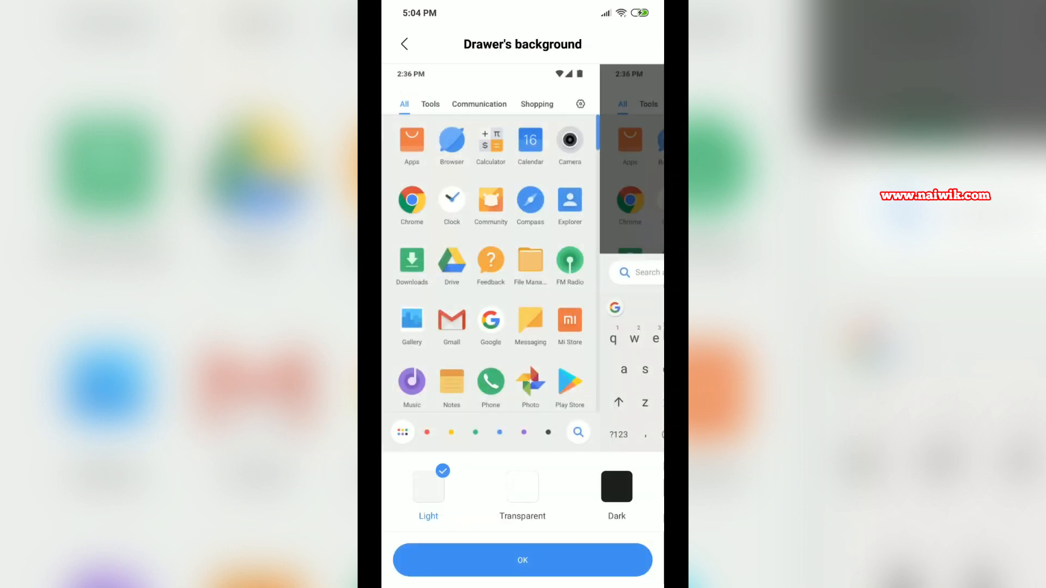
pyautogui.click(522, 488)
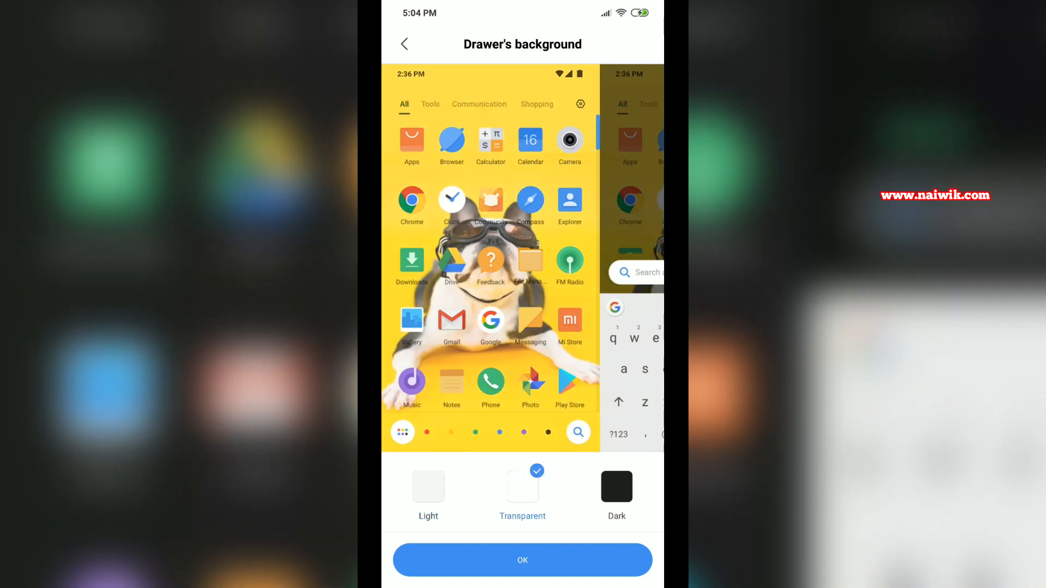
pyautogui.click(428, 487)
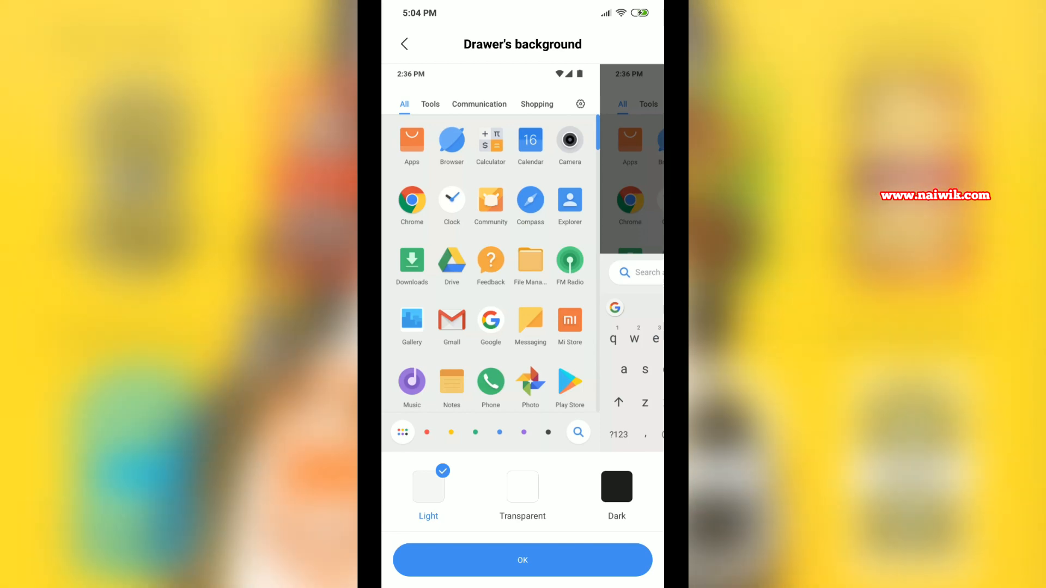
pyautogui.click(523, 487)
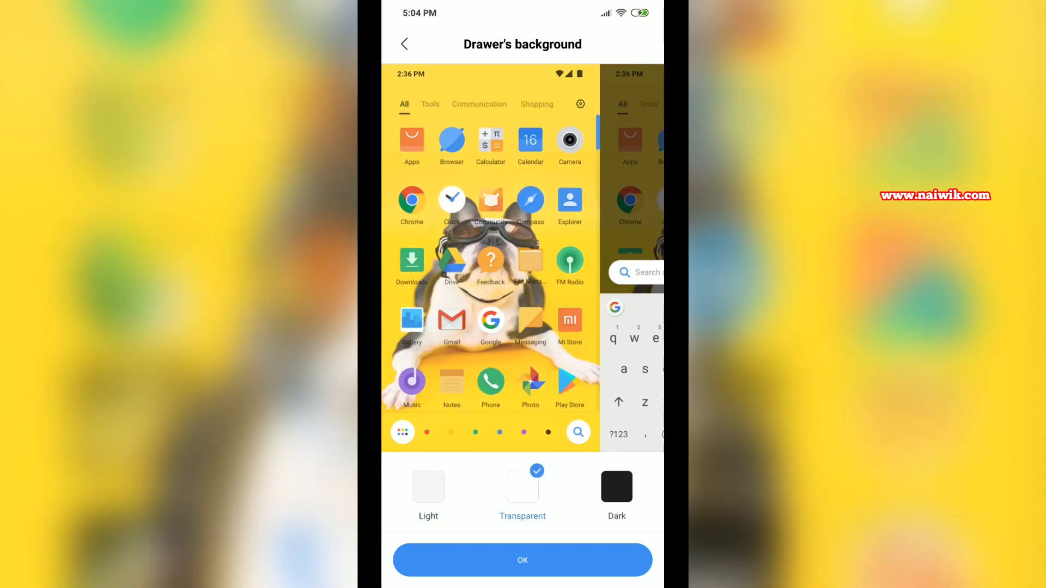
pyautogui.click(615, 487)
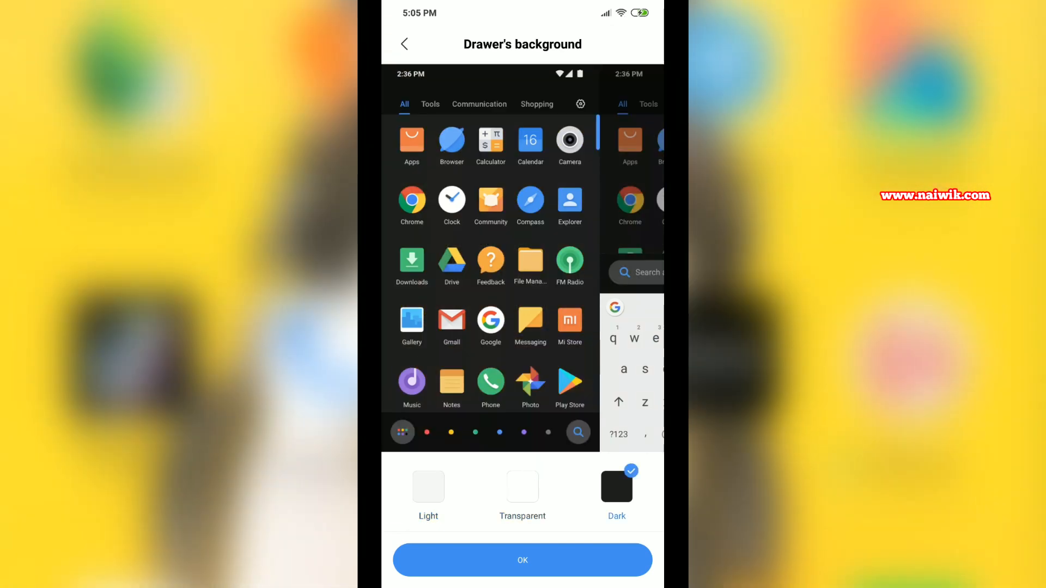
pyautogui.click(522, 560)
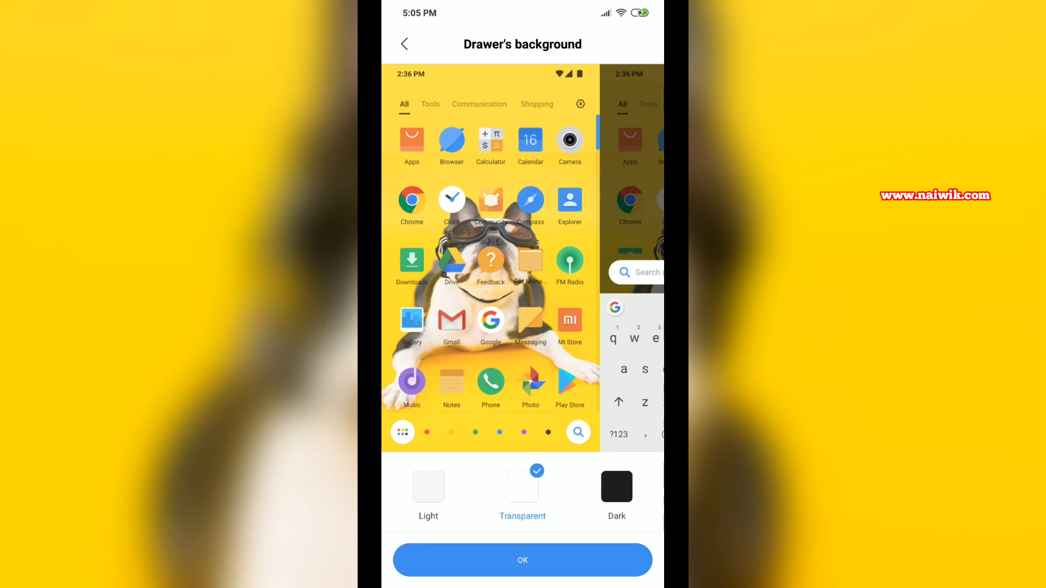
# Step: Save Dark as the drawer background with OK, then reopen the Drawer's background chooser
pyautogui.click(616, 487)
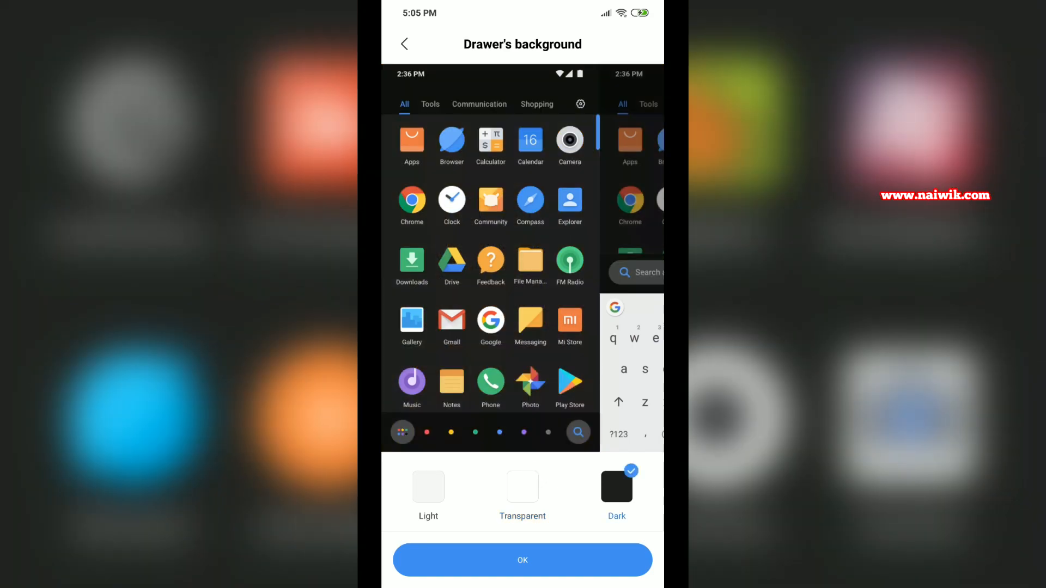
pyautogui.click(523, 560)
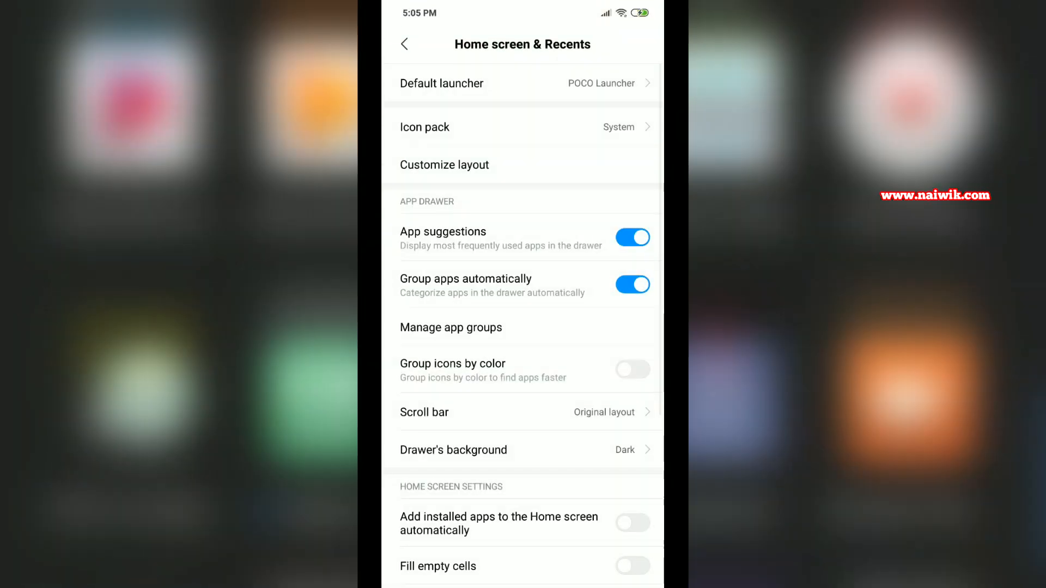
pyautogui.click(453, 449)
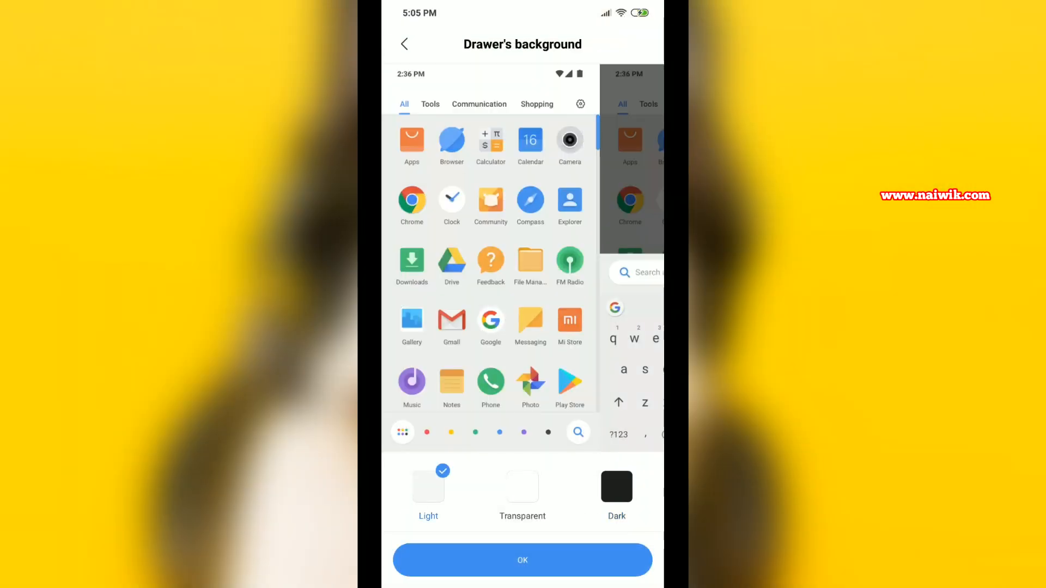